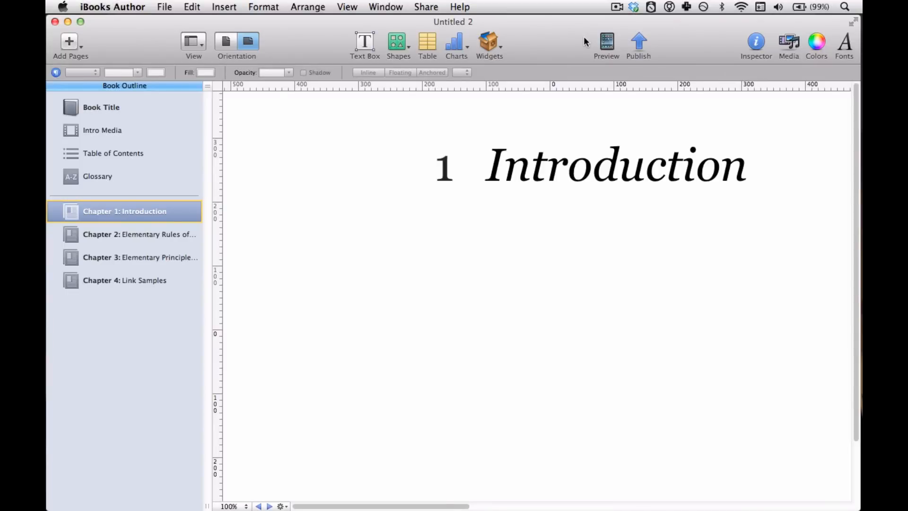
mouse_move(528, 81)
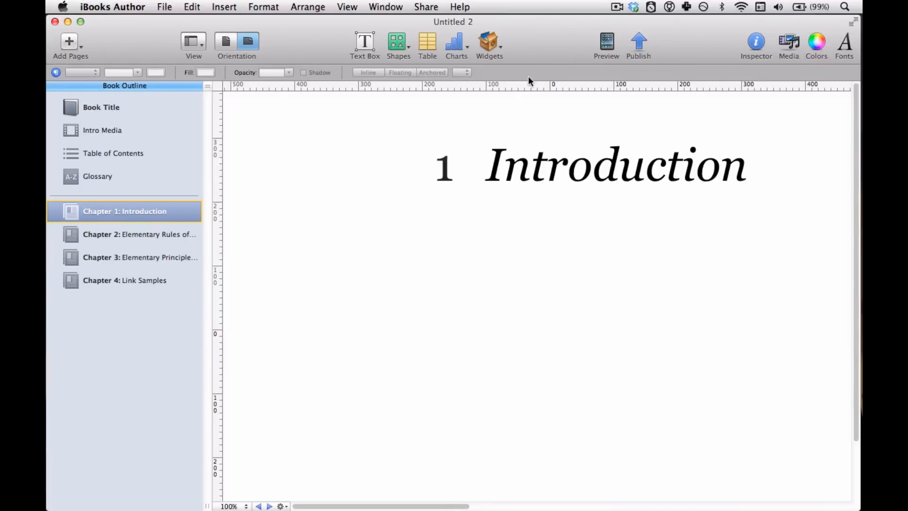
mouse_move(139, 155)
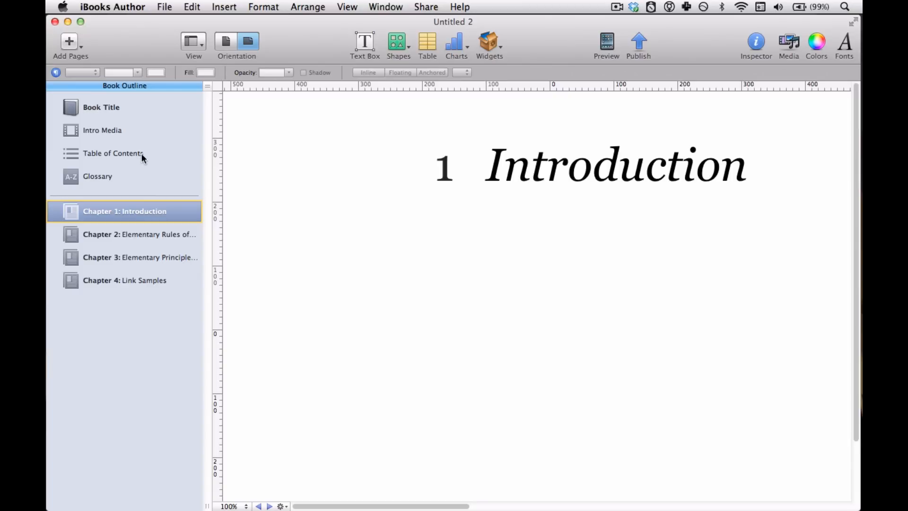
- Show the Table of Contents layout and select its Chapter 1 label
click(112, 153)
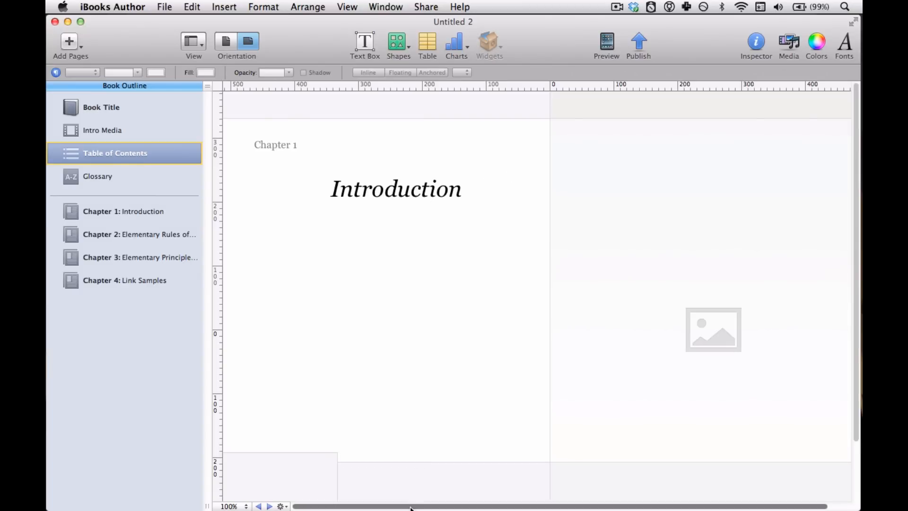
scroll(right, 3)
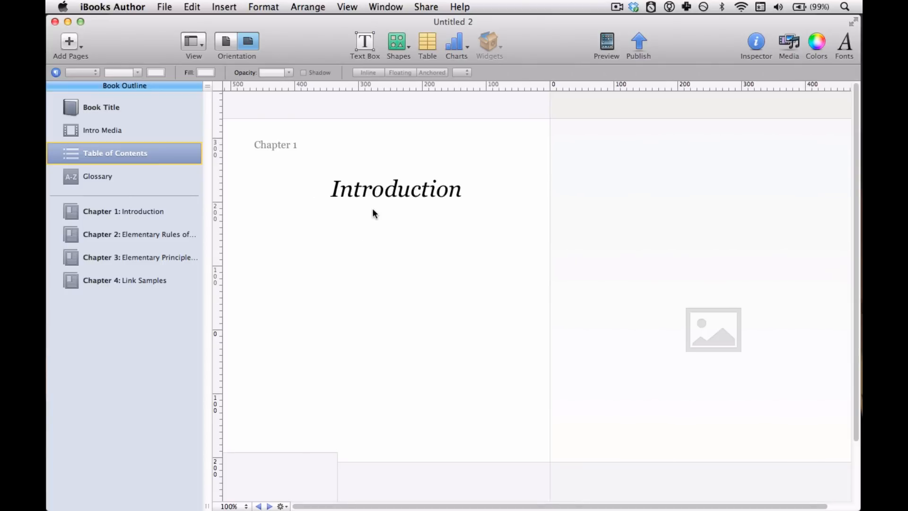
click(395, 189)
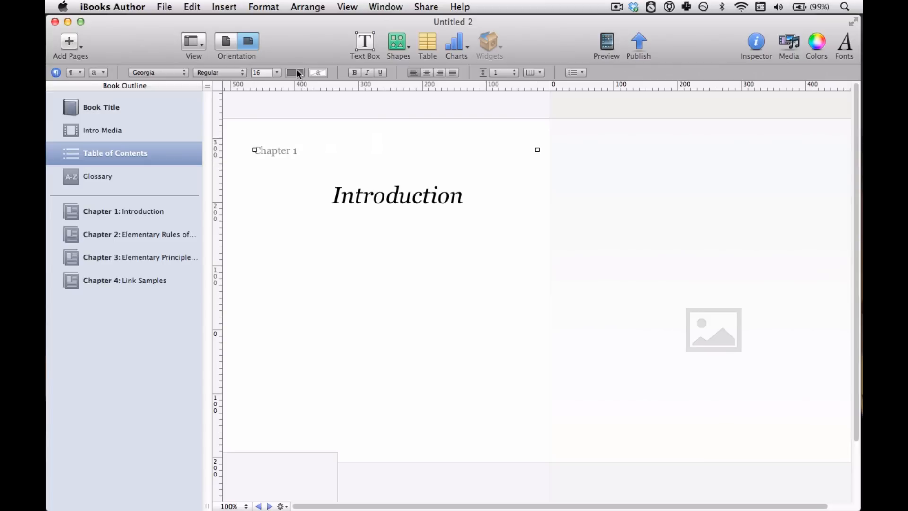
- Colour Chapter 1 dark red and set the Introduction heading in Verdana
click(294, 71)
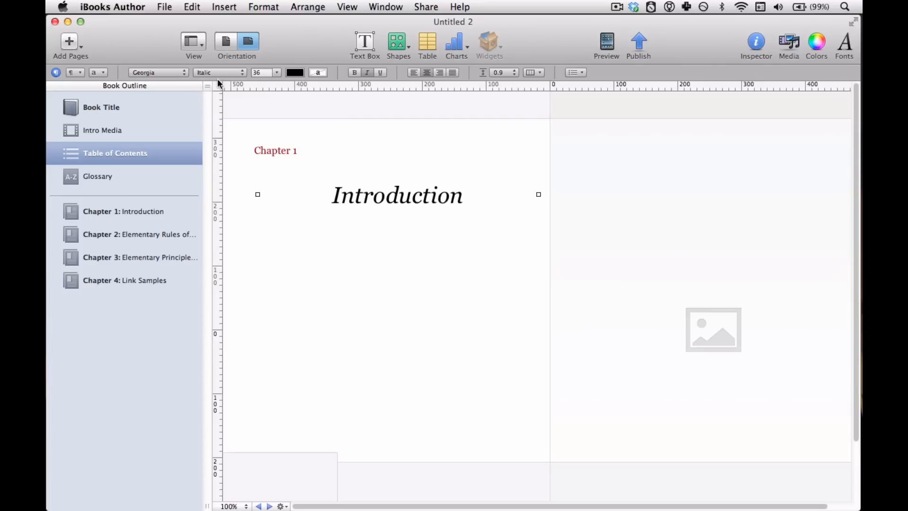
click(156, 72)
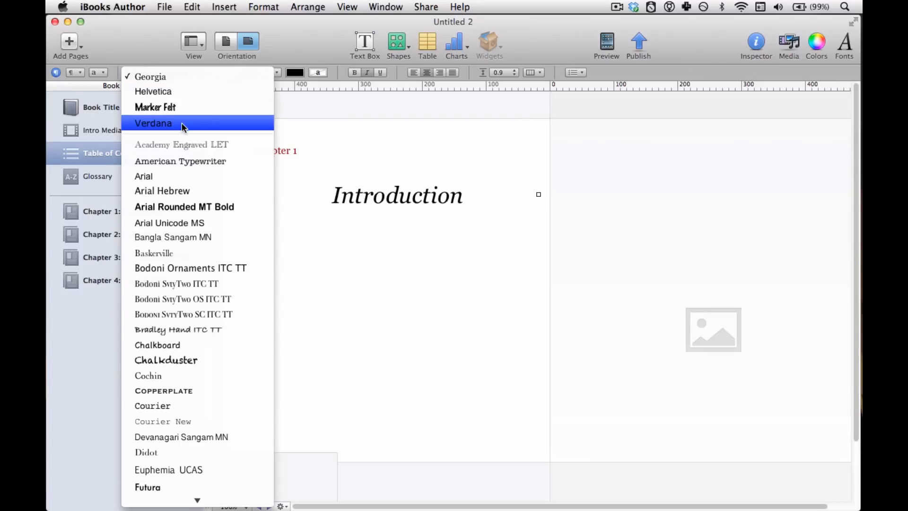
click(153, 123)
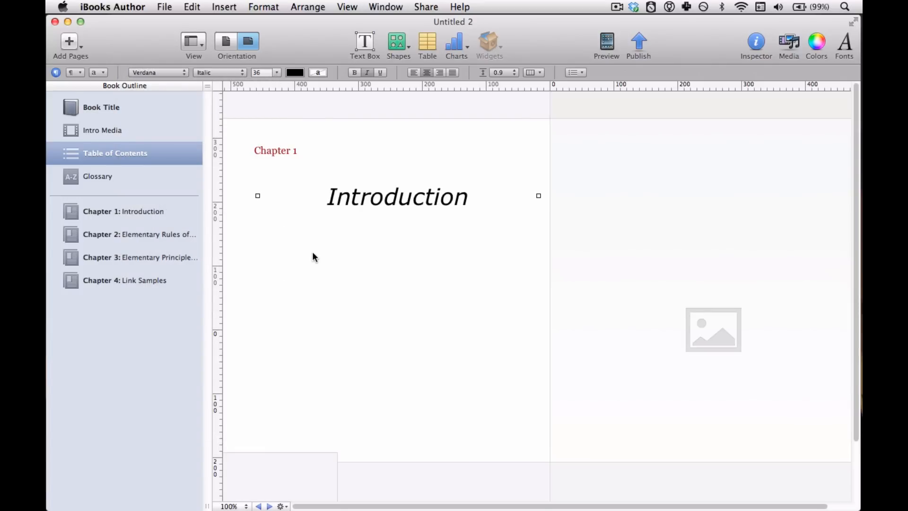
mouse_move(518, 69)
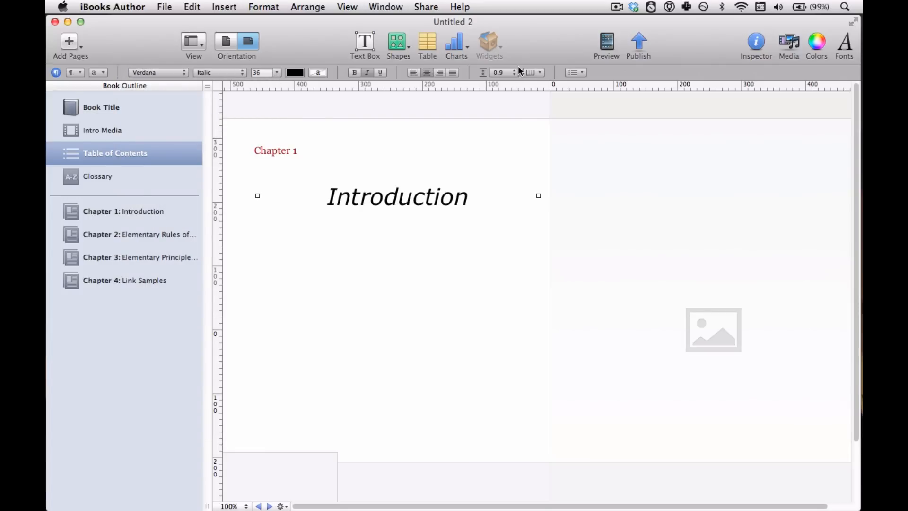
mouse_move(489, 44)
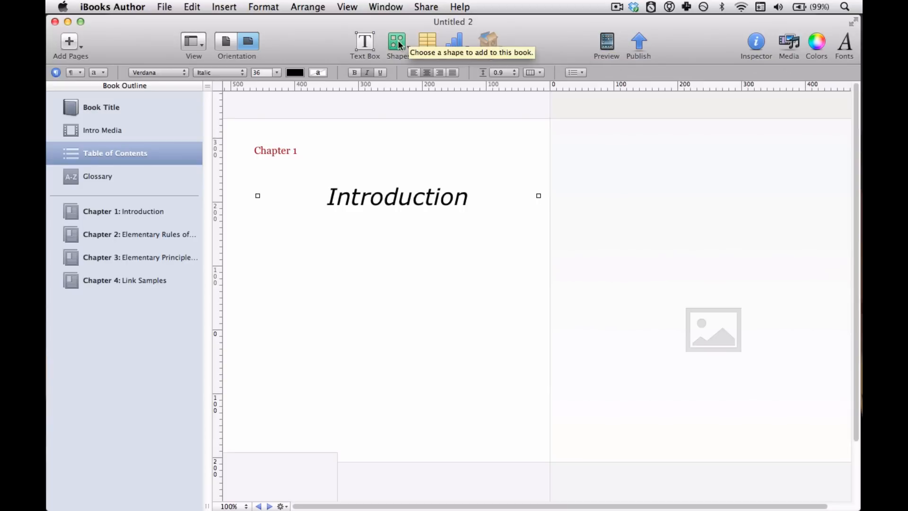
- Insert a teal square and place it below the Introduction heading
click(396, 43)
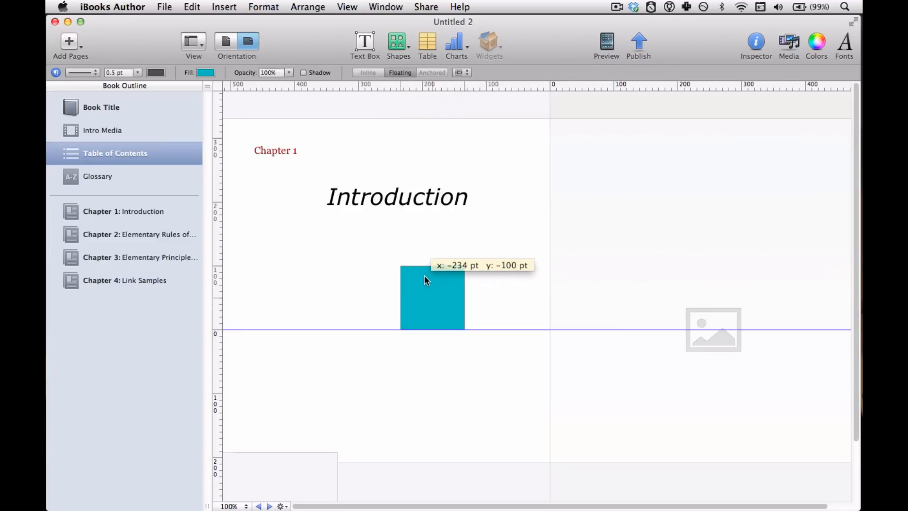
drag(426, 281, 469, 347)
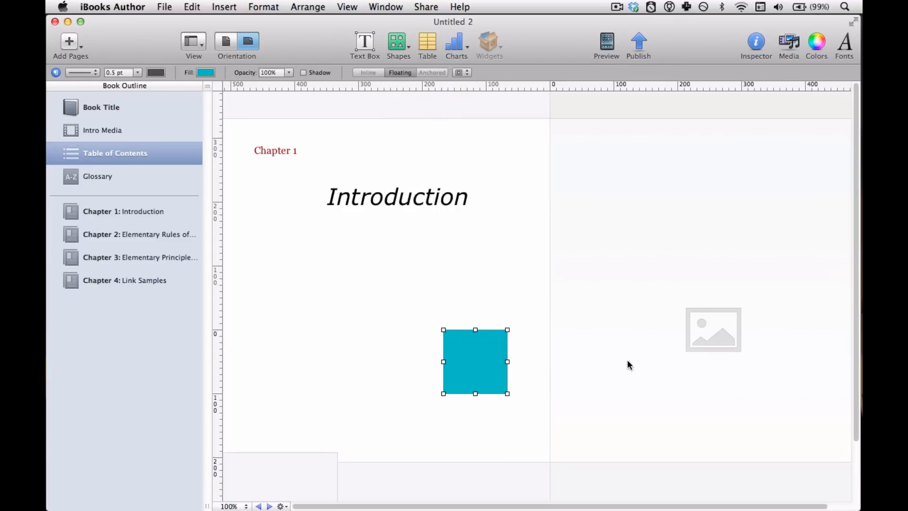
mouse_move(466, 258)
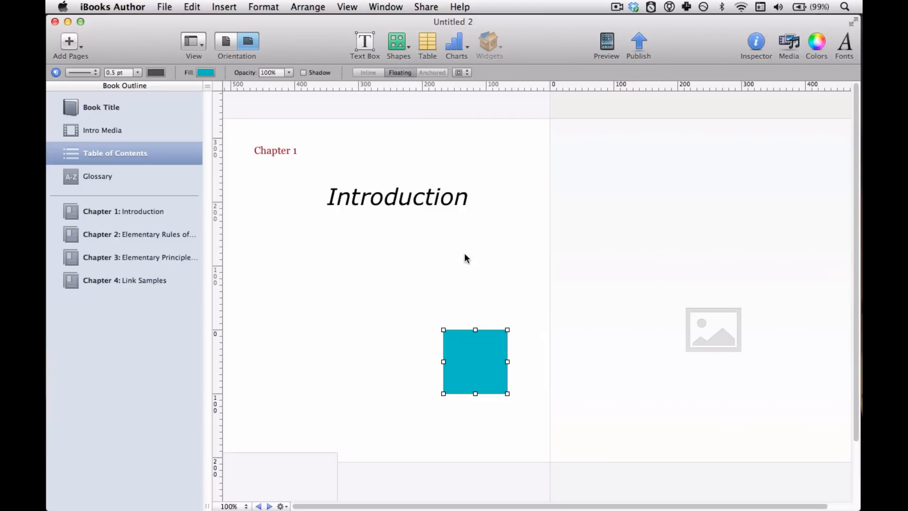
mouse_move(423, 265)
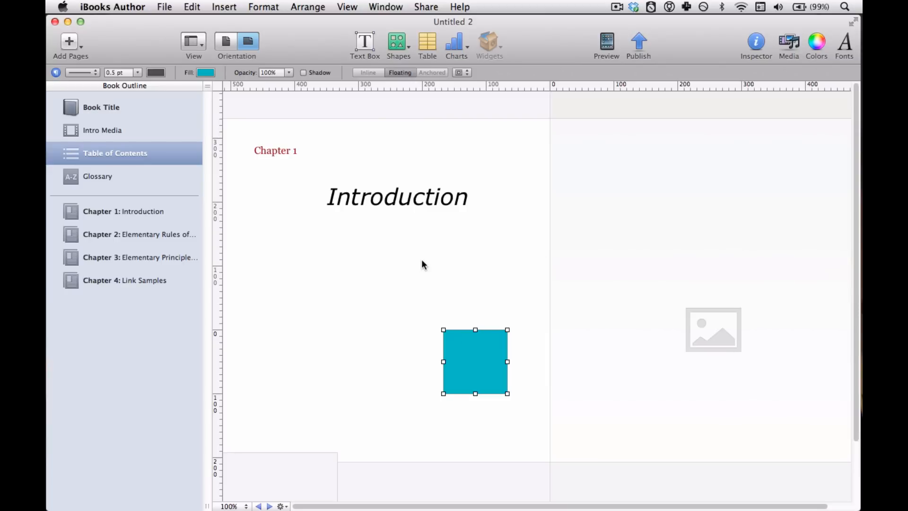
scroll(right, 3)
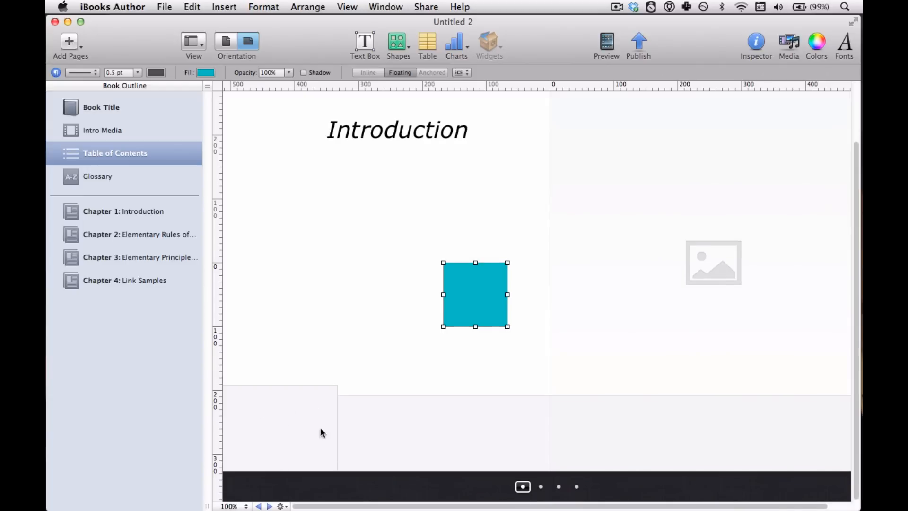
mouse_move(650, 432)
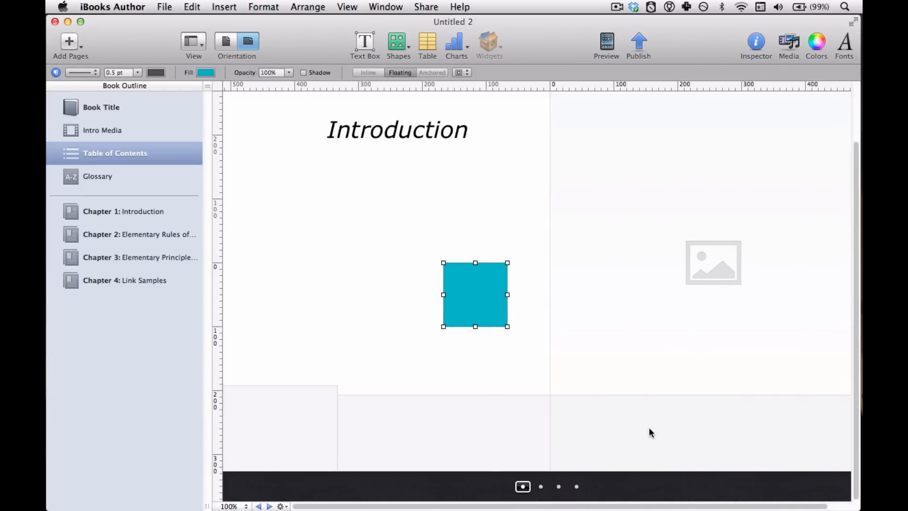
mouse_move(435, 397)
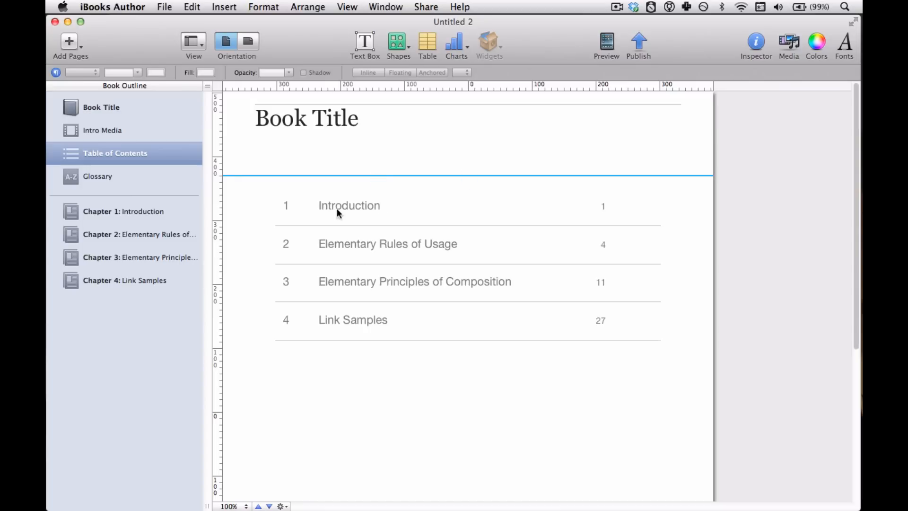
mouse_move(470, 369)
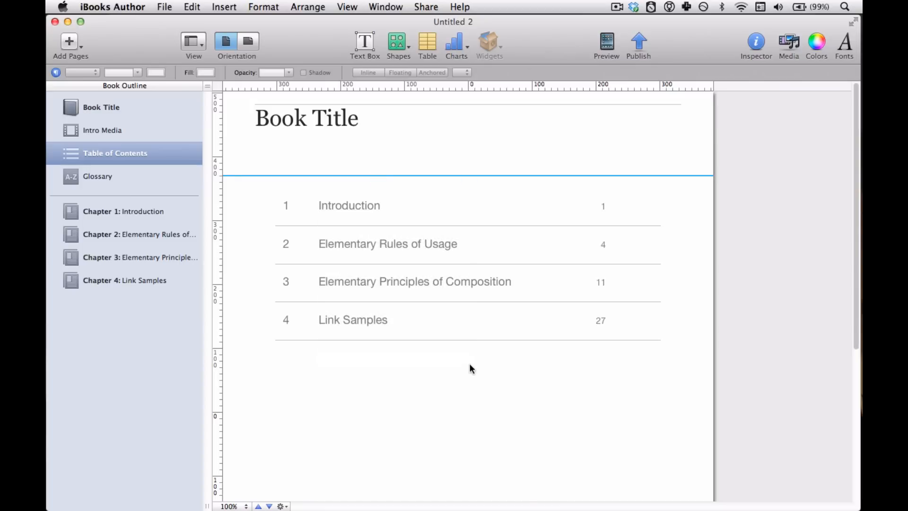
- Select the Book Title text on the portrait contents page
click(307, 118)
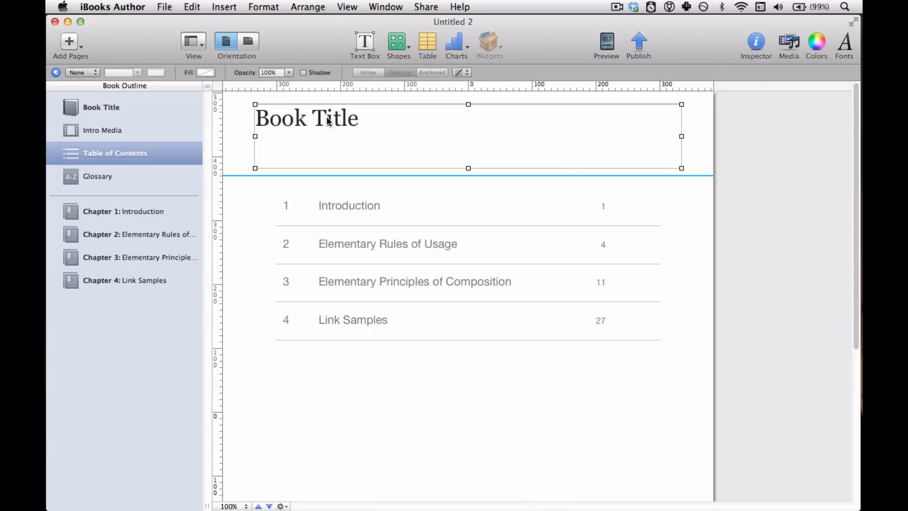
double_click(306, 118)
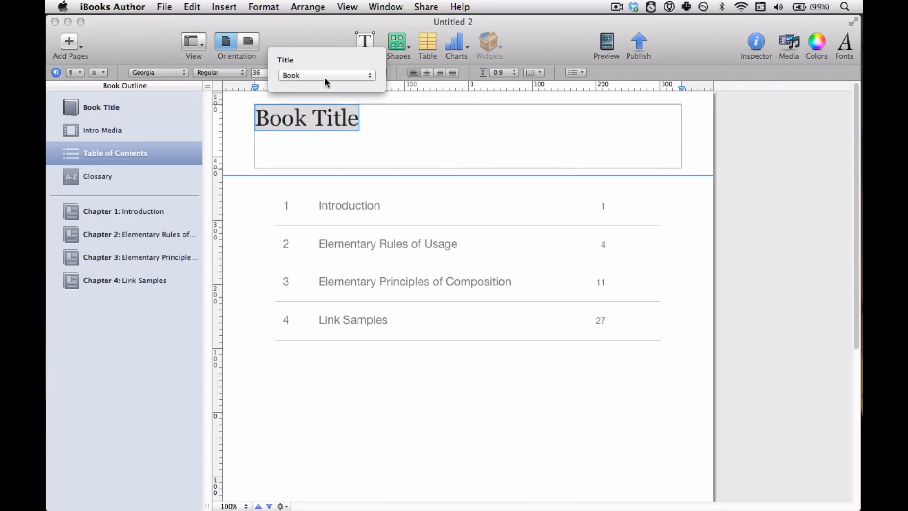
mouse_move(428, 153)
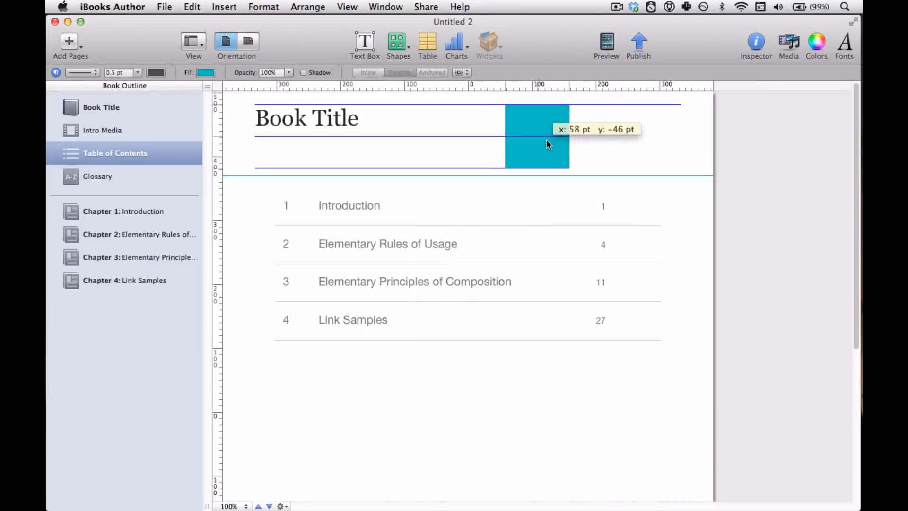
- Adjust the Book Title box width so it ends at the teal square's left edge
drag(537, 136, 649, 136)
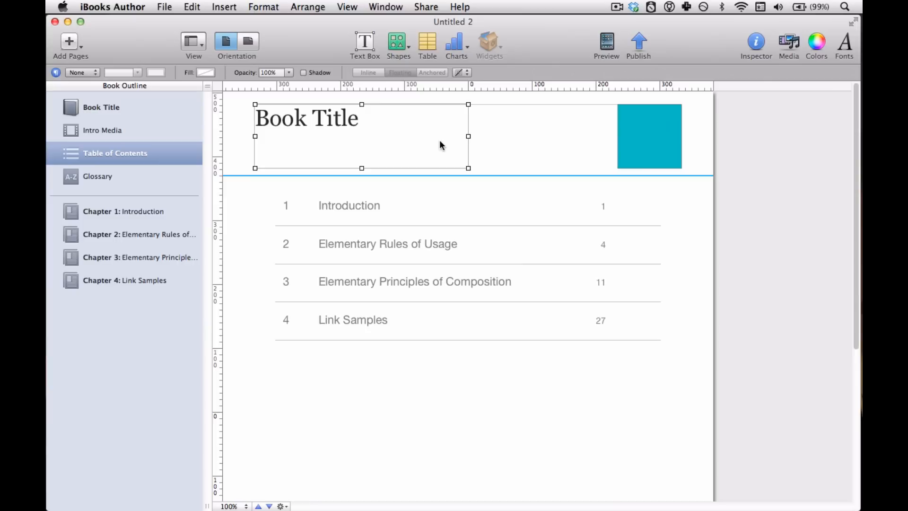
drag(468, 137, 558, 136)
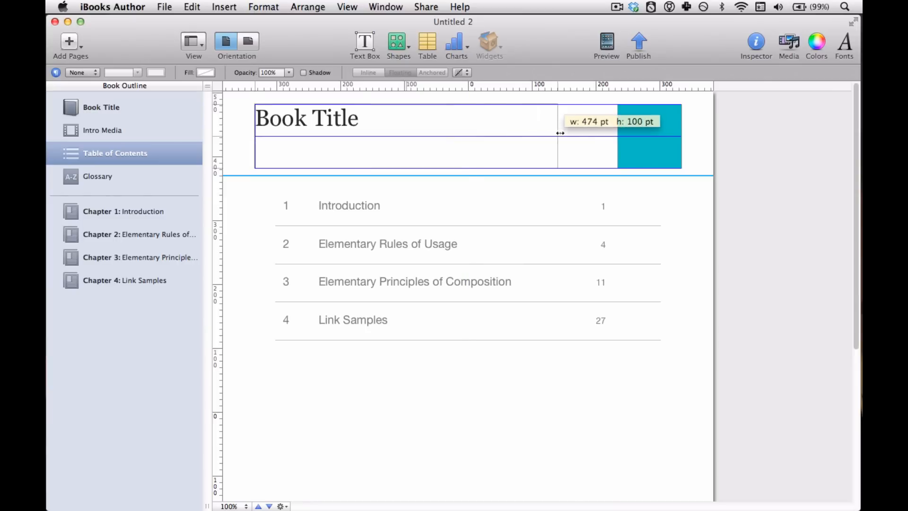
drag(559, 133, 617, 133)
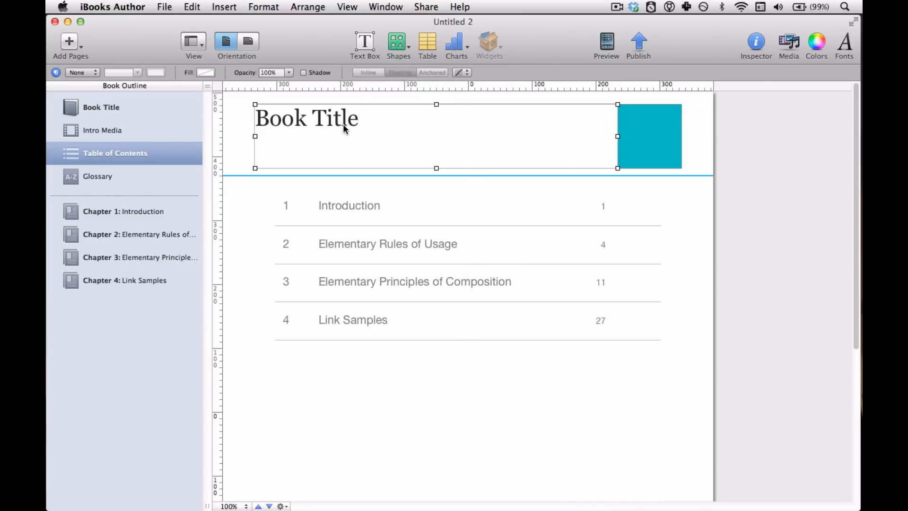
- Colour the Book Title purple and switch back to the landscape layout
double_click(307, 117)
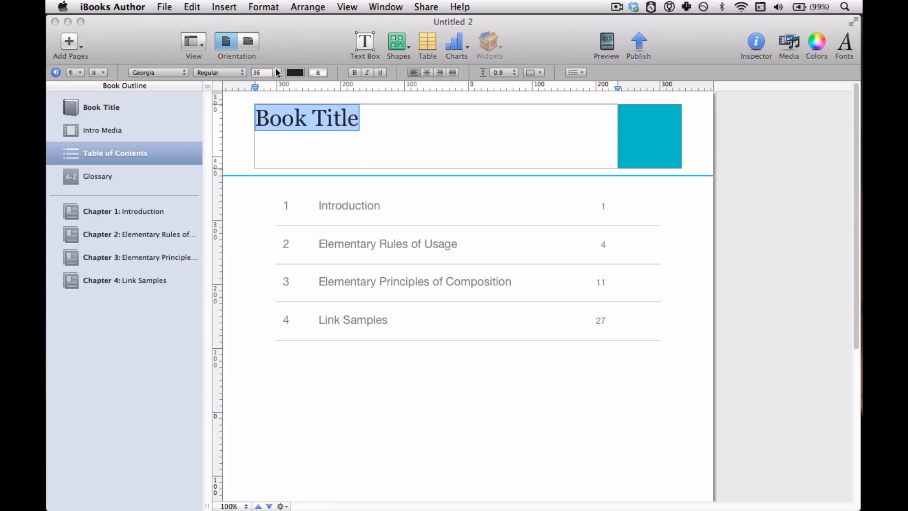
click(295, 72)
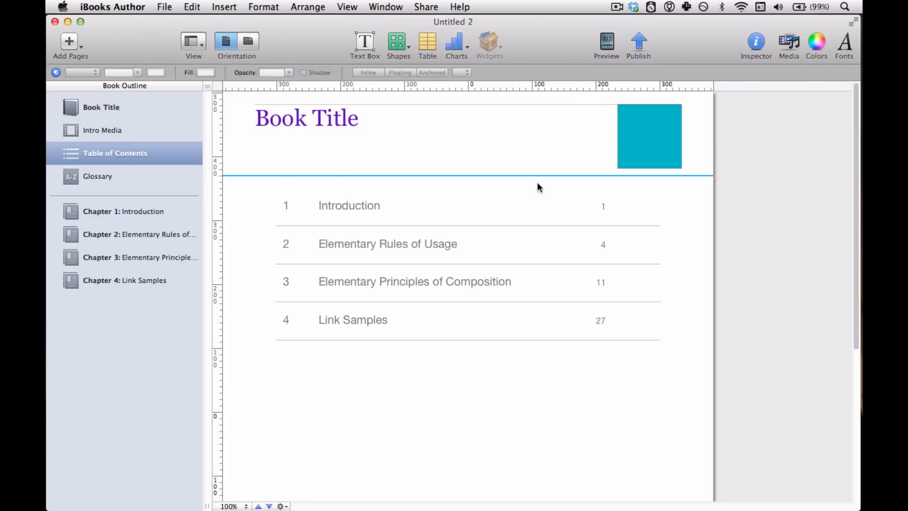
mouse_move(405, 275)
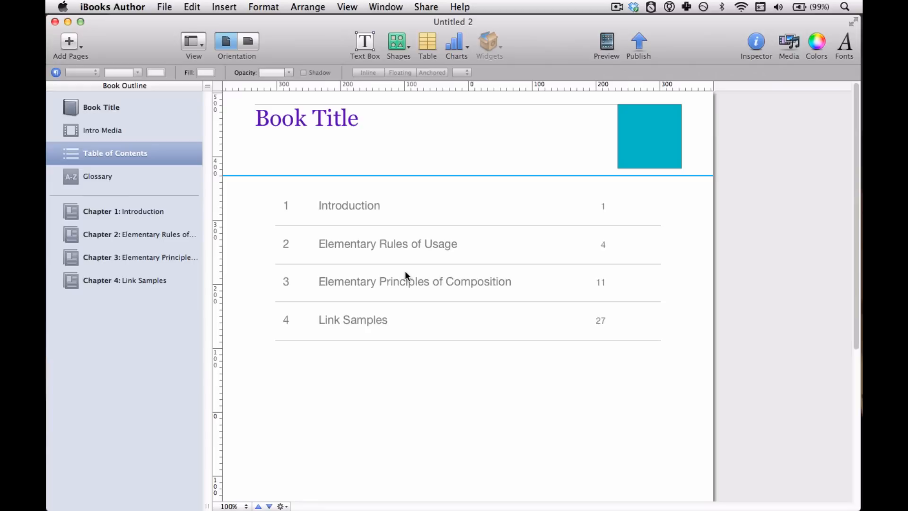
mouse_move(330, 76)
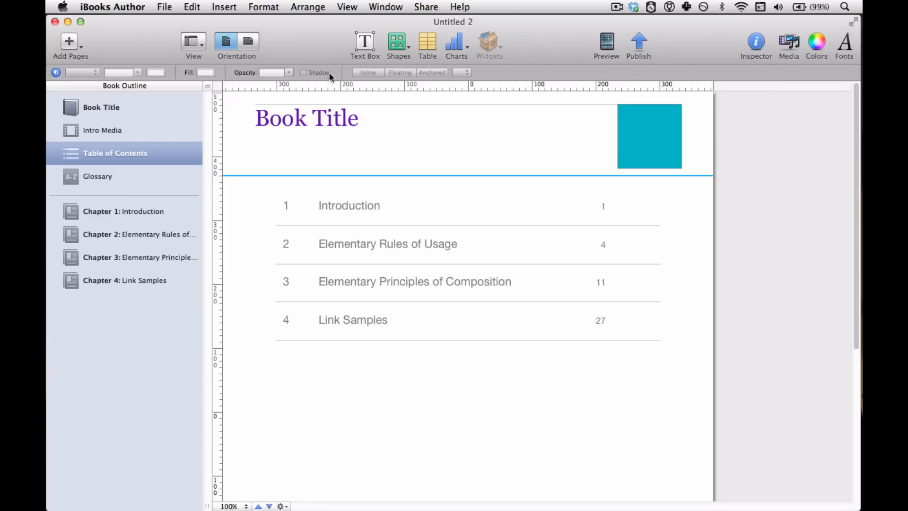
mouse_move(256, 41)
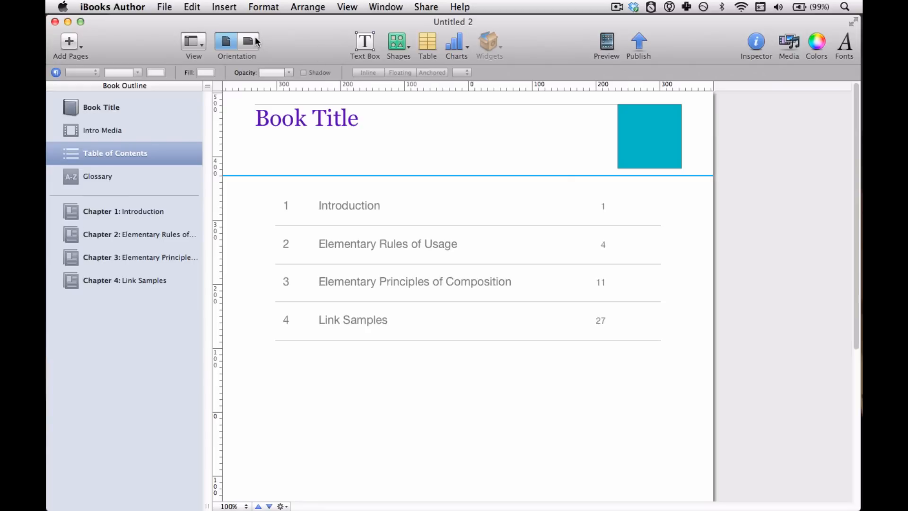
mouse_move(225, 42)
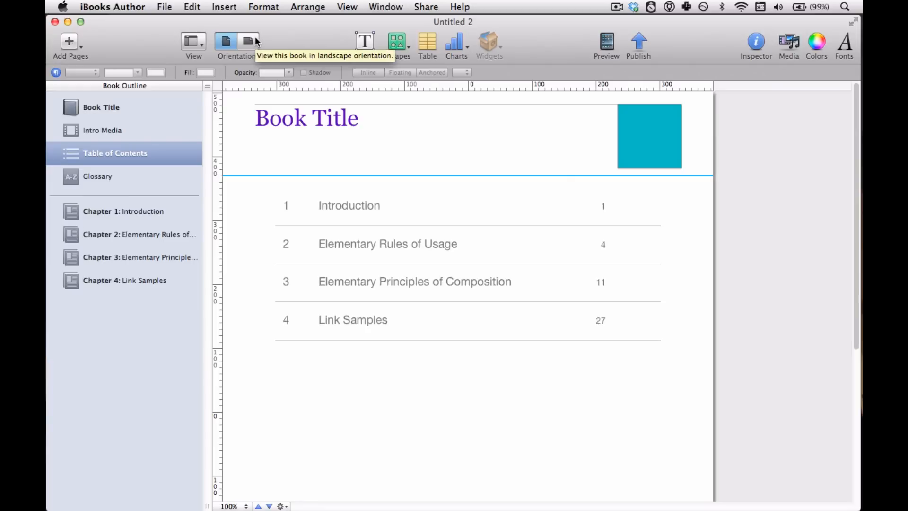
click(247, 41)
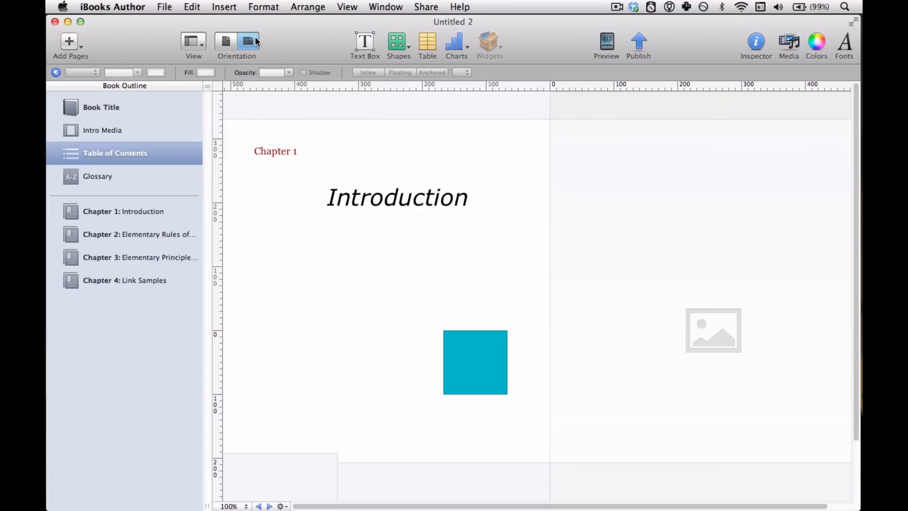